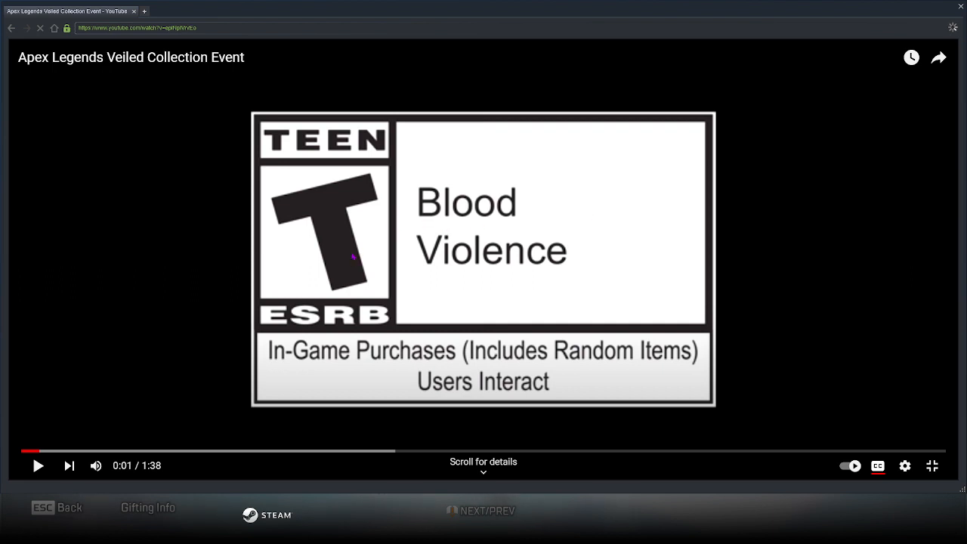
mouse_move(562, 348)
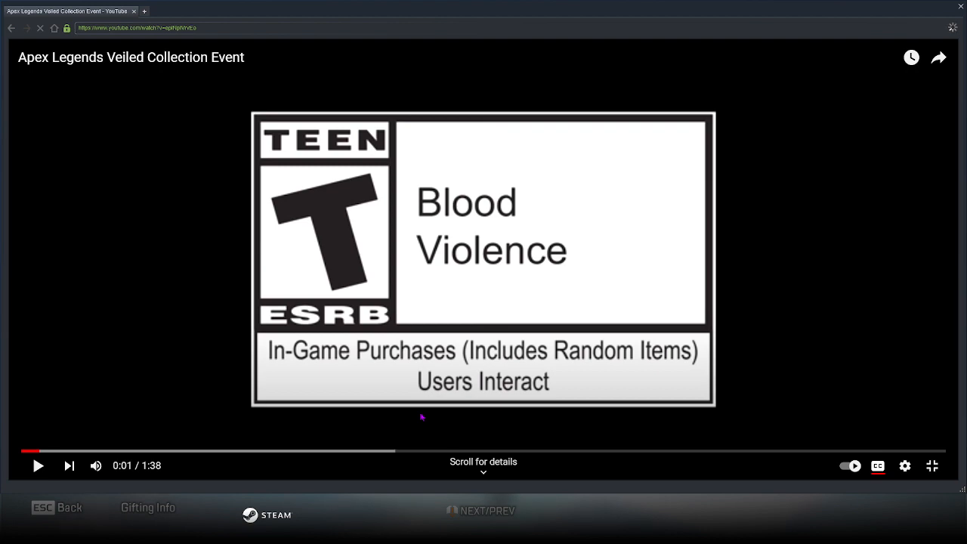
Start playback of the paused Veiled Collection Event trailer from its rating screen
left_click(37, 465)
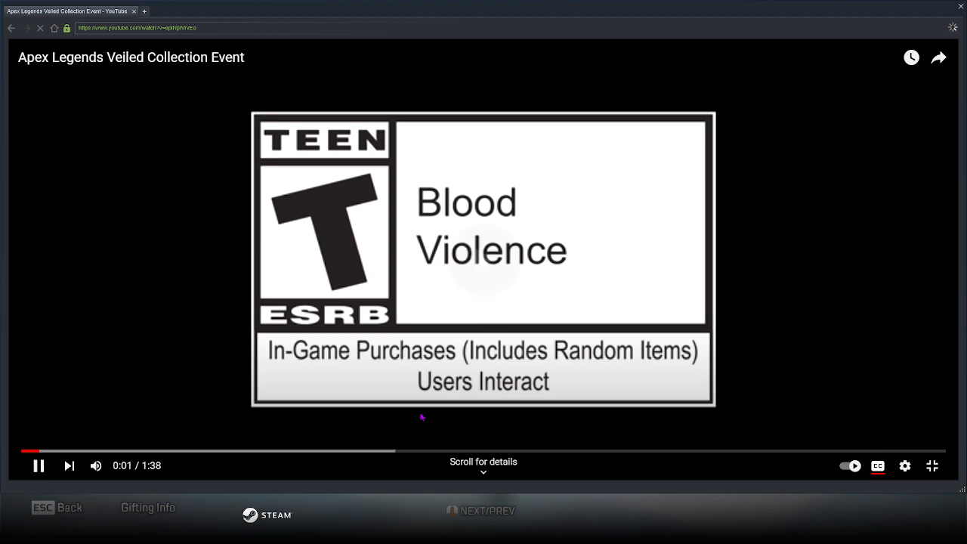